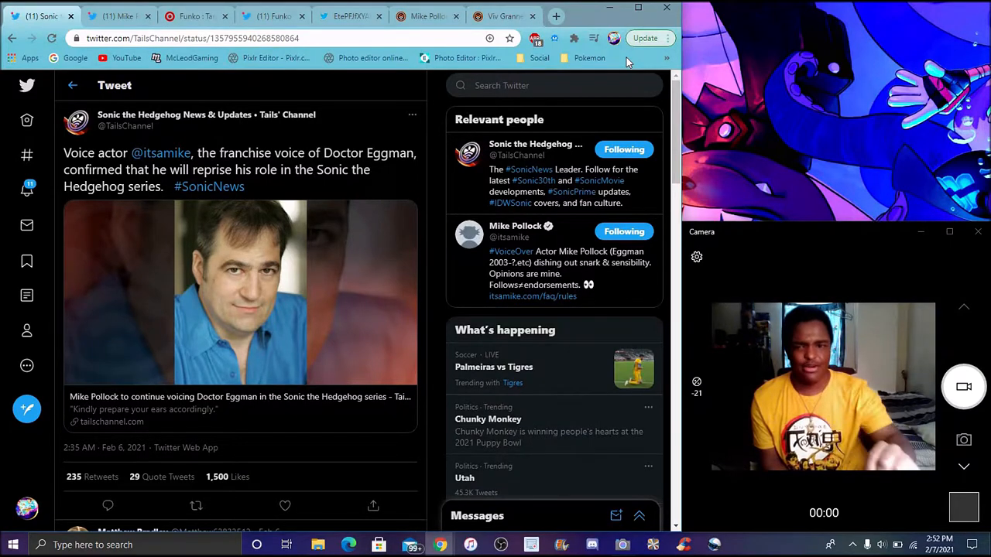
# Read Mike Pollock's thread confirming he stays Dr. Eggman, then check Target's Funko releases.
pyautogui.click(116, 15)
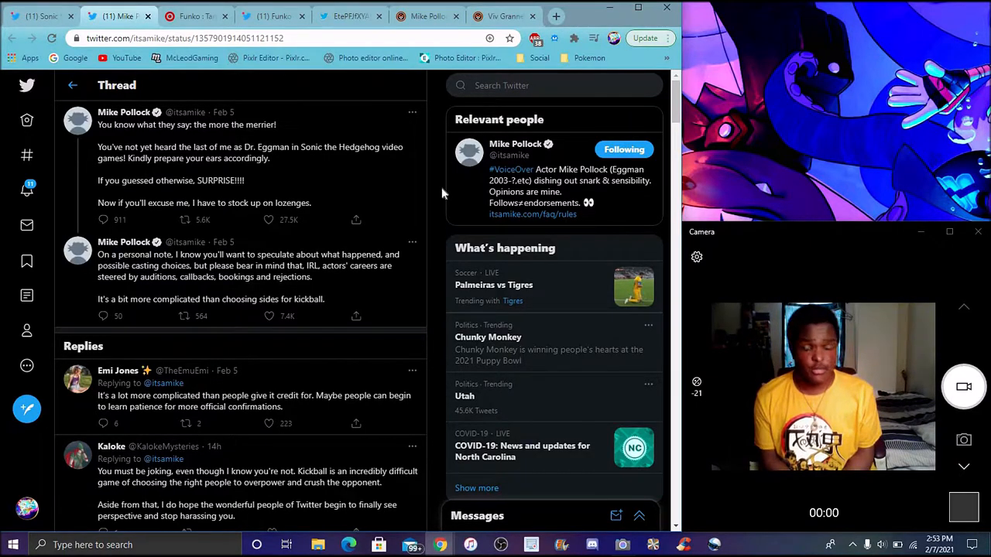
pyautogui.click(195, 16)
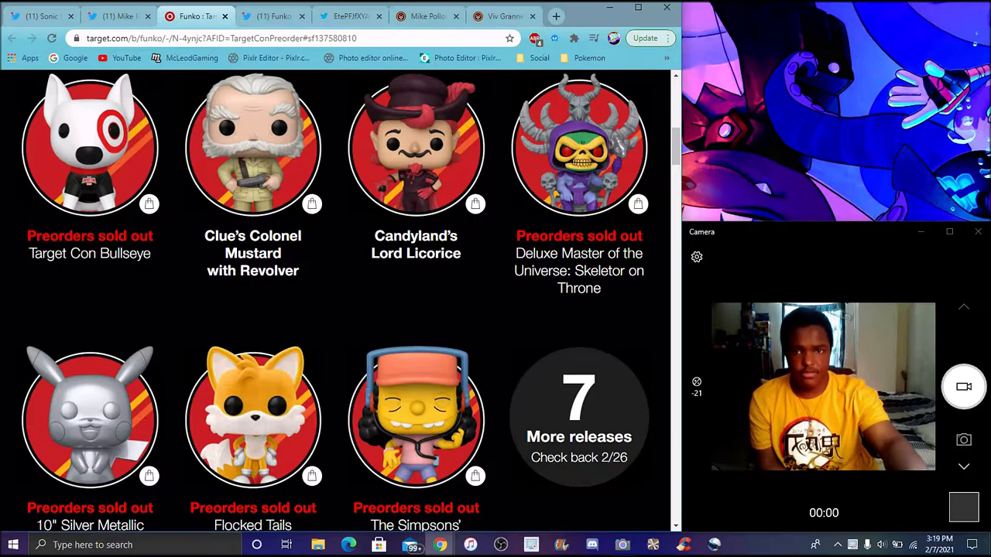
# Switch from Target's Funko releases page to the full Flocked Tails Funko image.
pyautogui.click(273, 16)
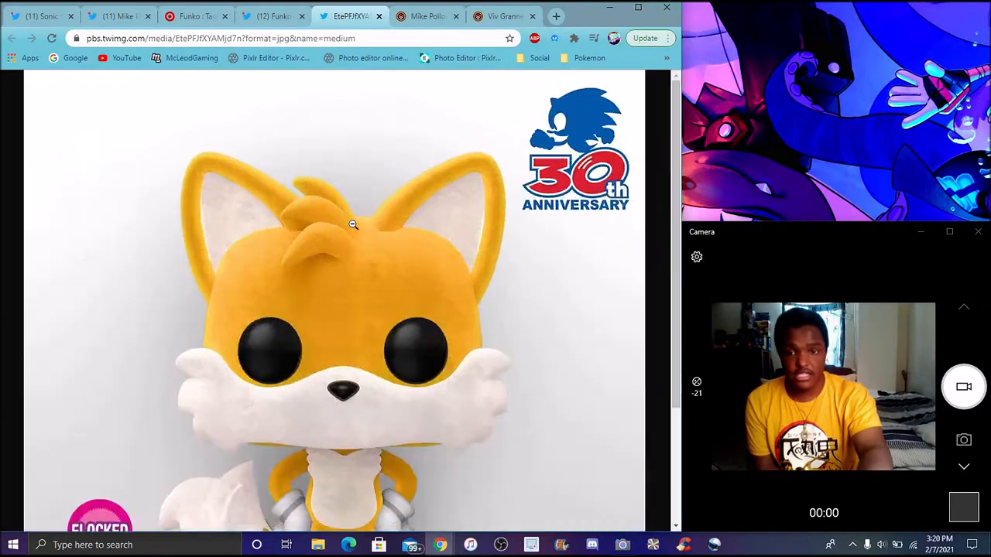
# Look over the whole Flocked Tails image, then bring up the Pollock Eggman article.
pyautogui.scroll(-3)
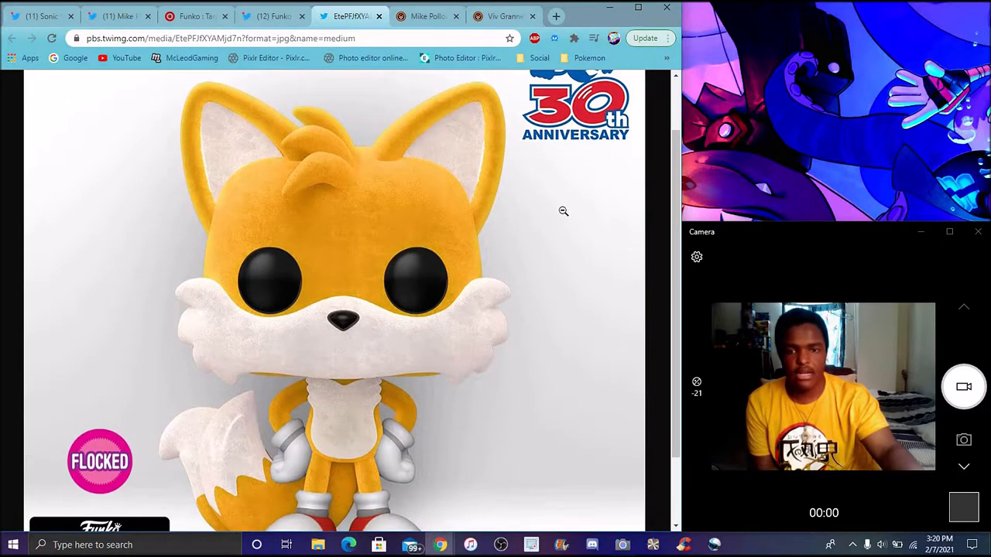
pyautogui.scroll(-3)
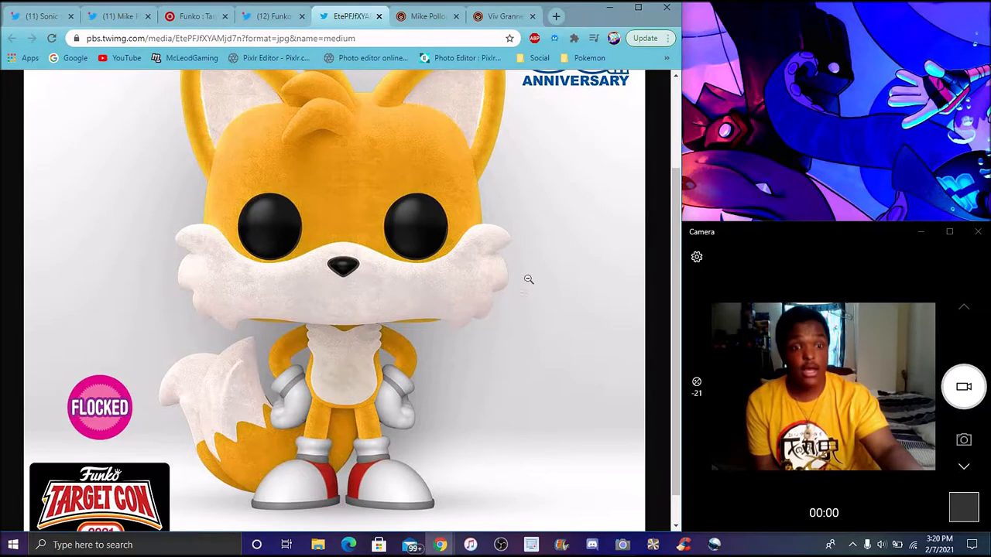
pyautogui.scroll(-3)
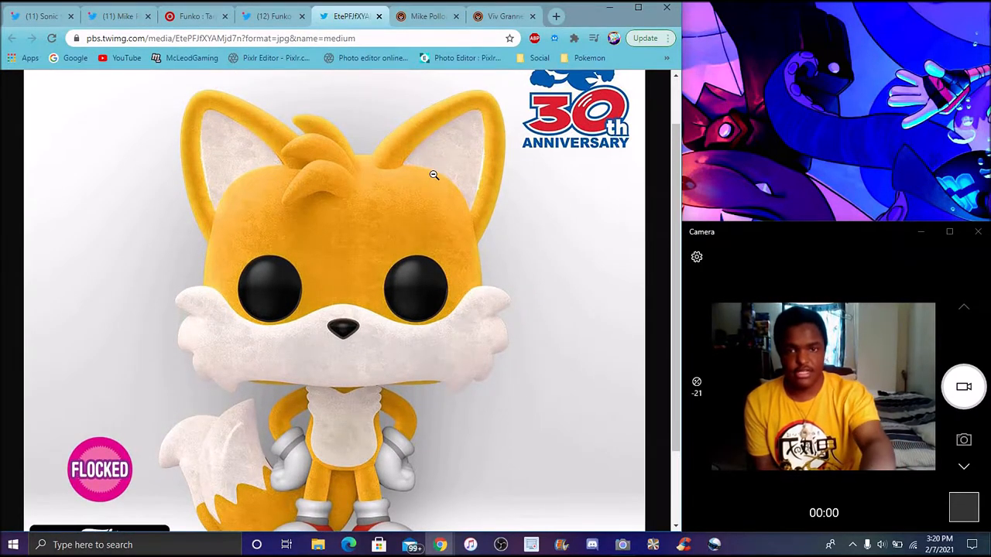
pyautogui.click(427, 16)
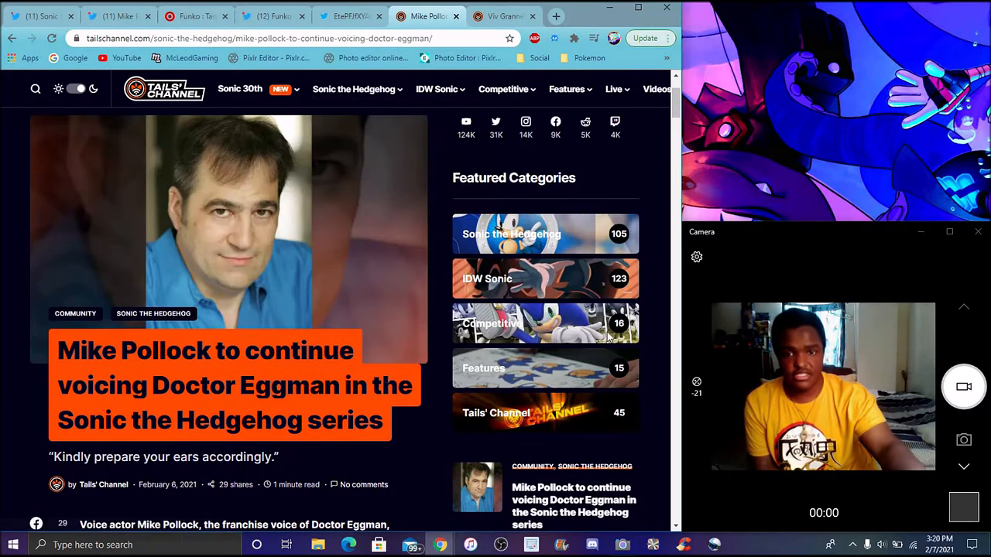
# Read past Pollock's embedded tweet to the Cindy Robinson and Roger Craig Smith paragraphs.
pyautogui.scroll(-3)
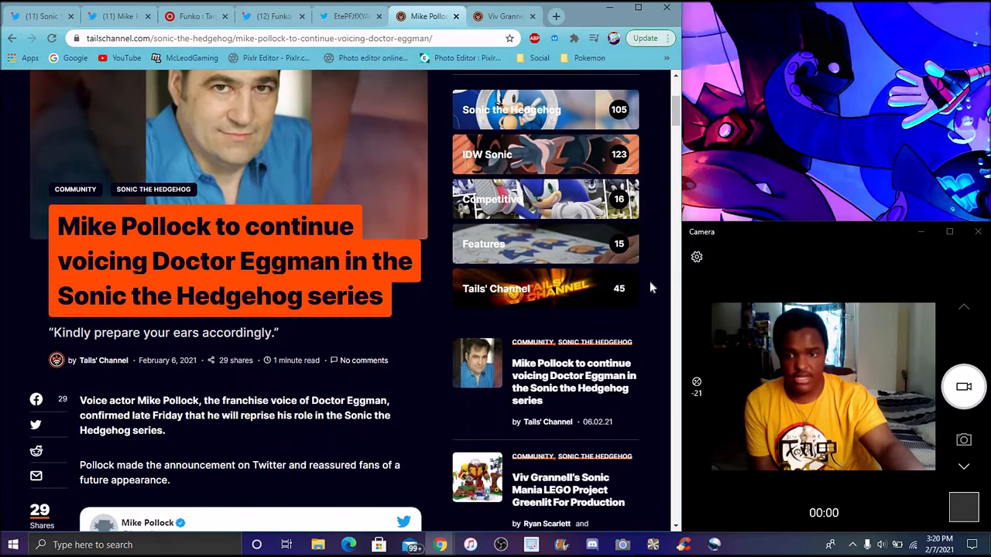
pyautogui.scroll(-3)
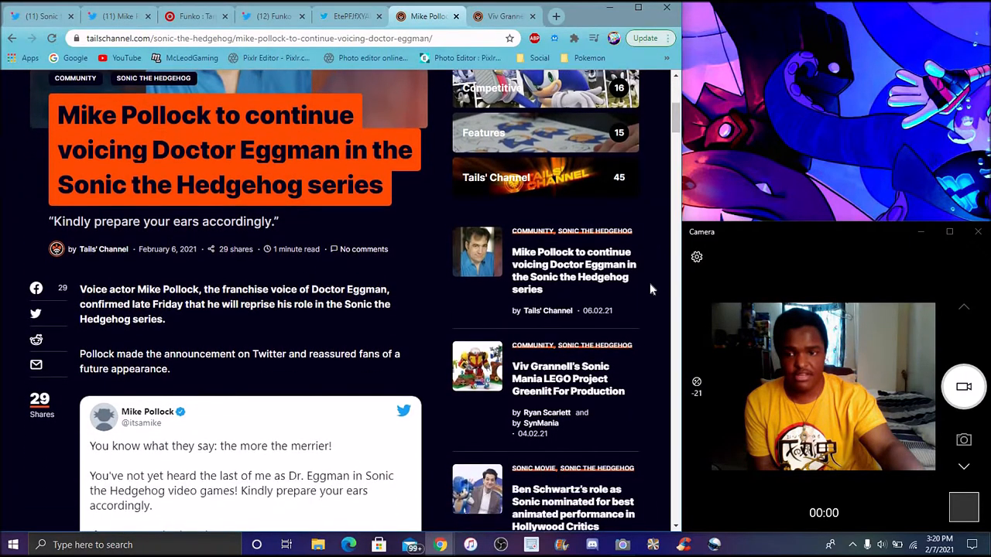
pyautogui.scroll(-3)
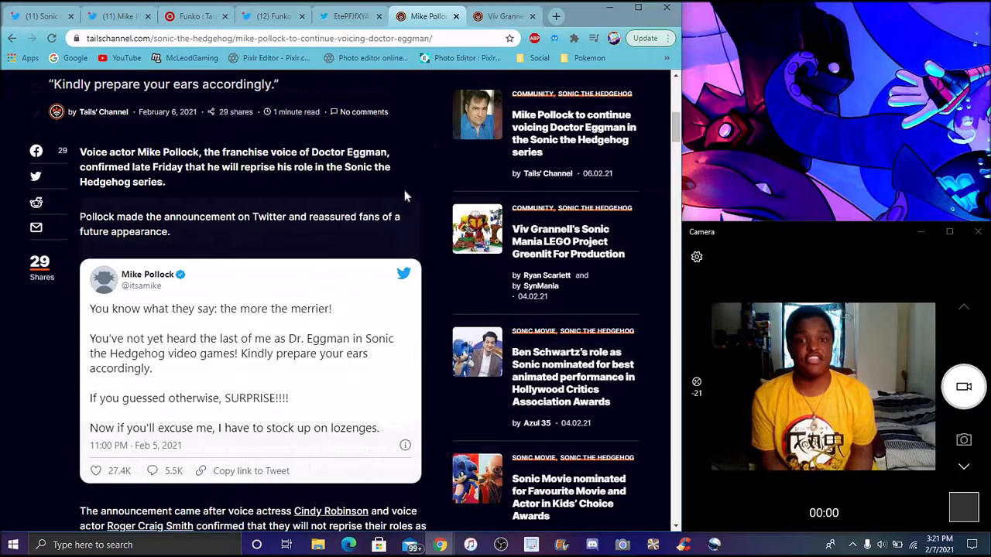
pyautogui.scroll(-3)
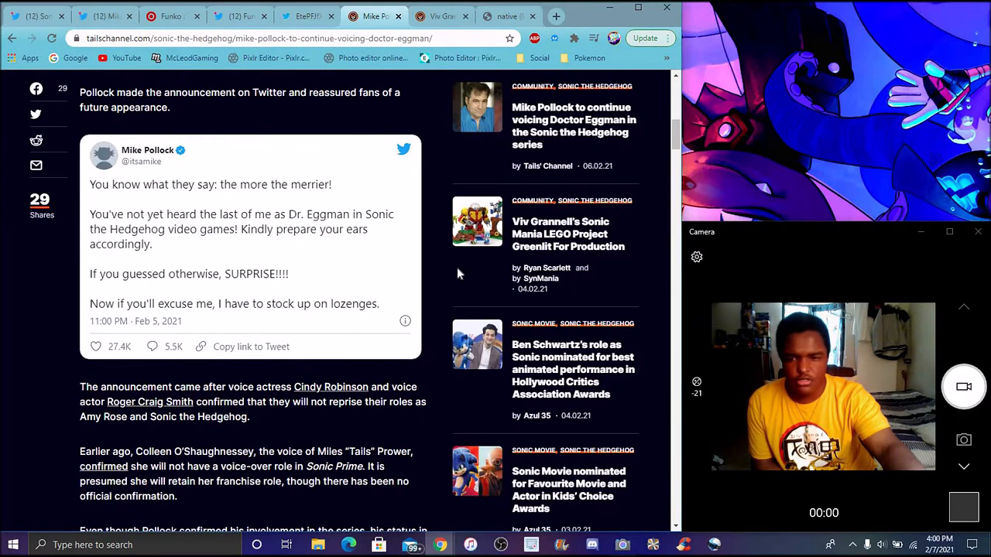
# Read the Pollock article's ending on Sonic Prime and his Eggman career since 2003.
pyautogui.scroll(-3)
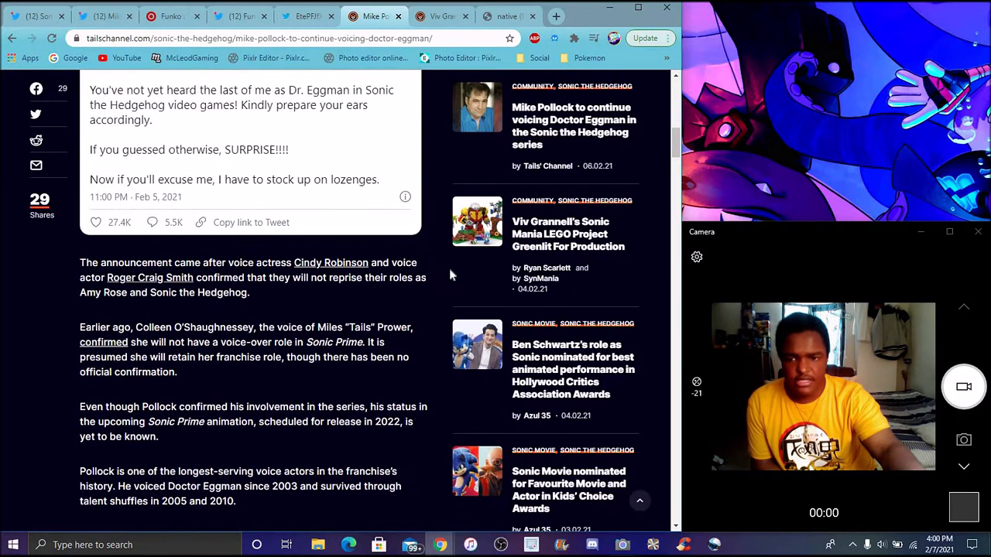
pyautogui.scroll(-3)
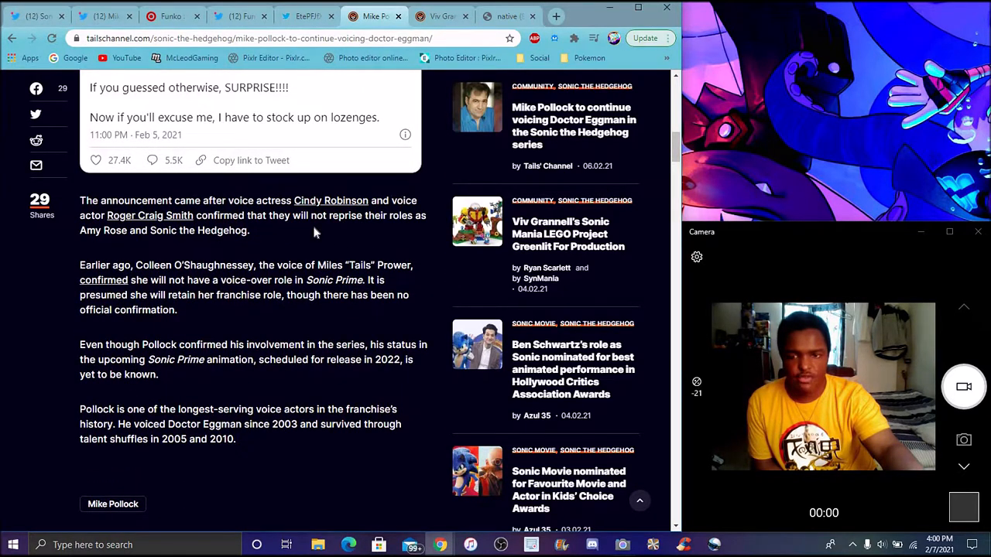
pyautogui.moveTo(285, 232)
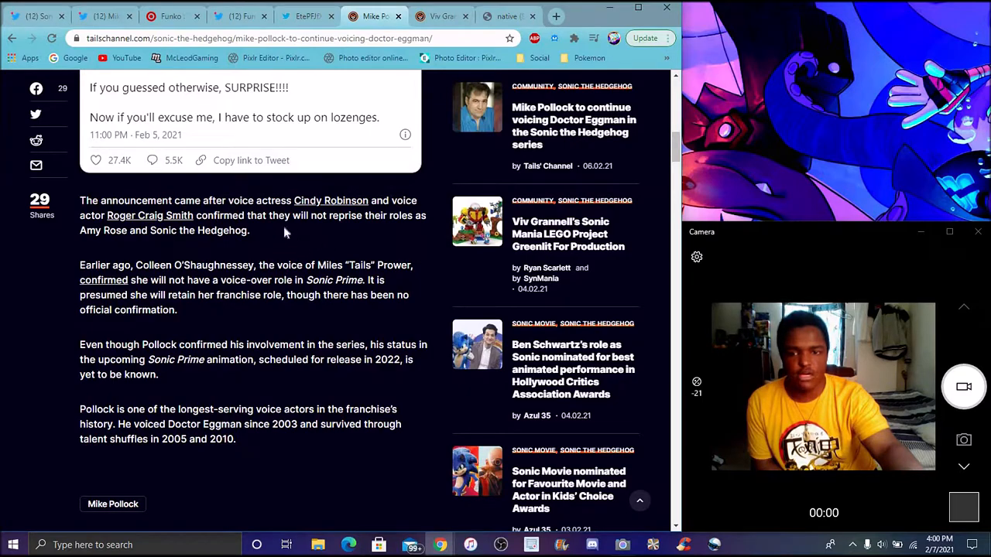
pyautogui.moveTo(373, 240)
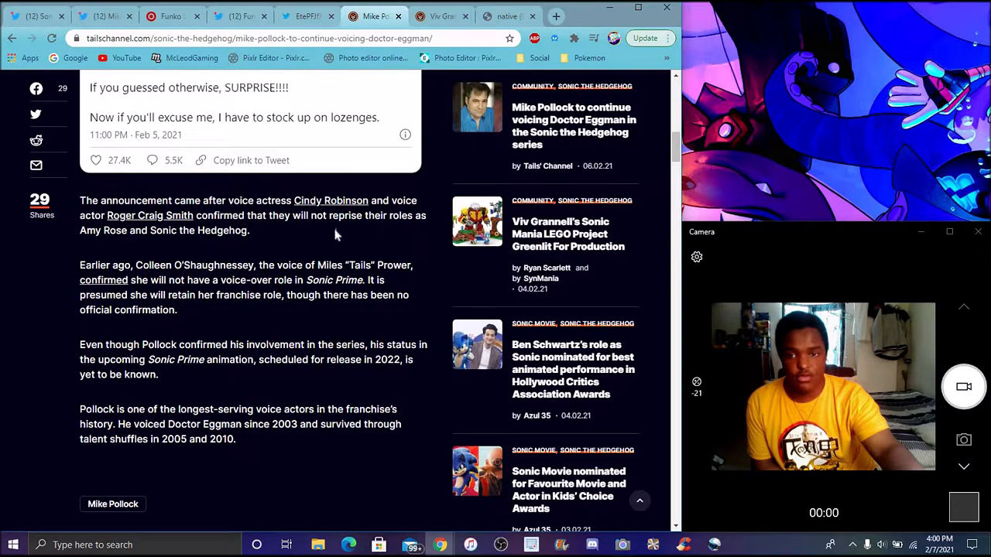
pyautogui.moveTo(326, 247)
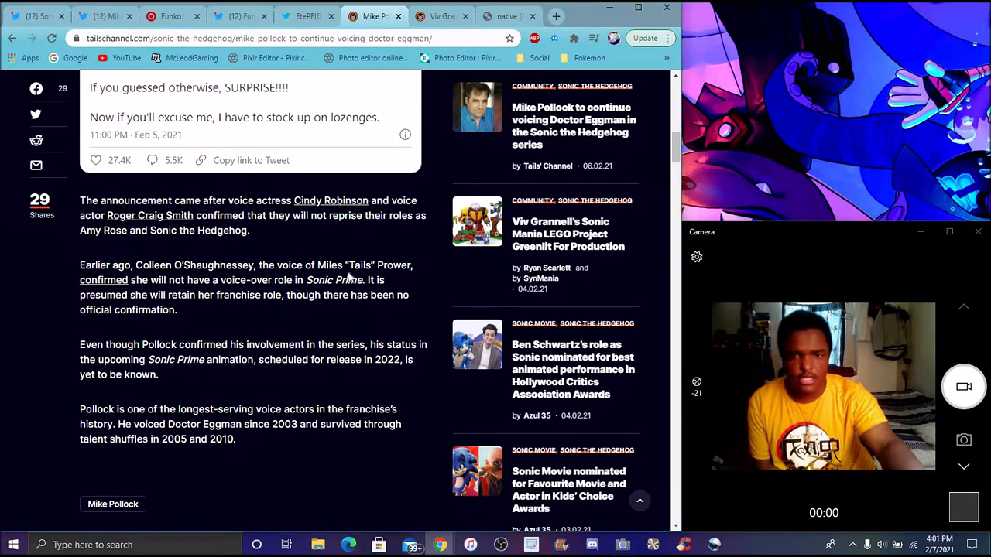
pyautogui.moveTo(339, 310)
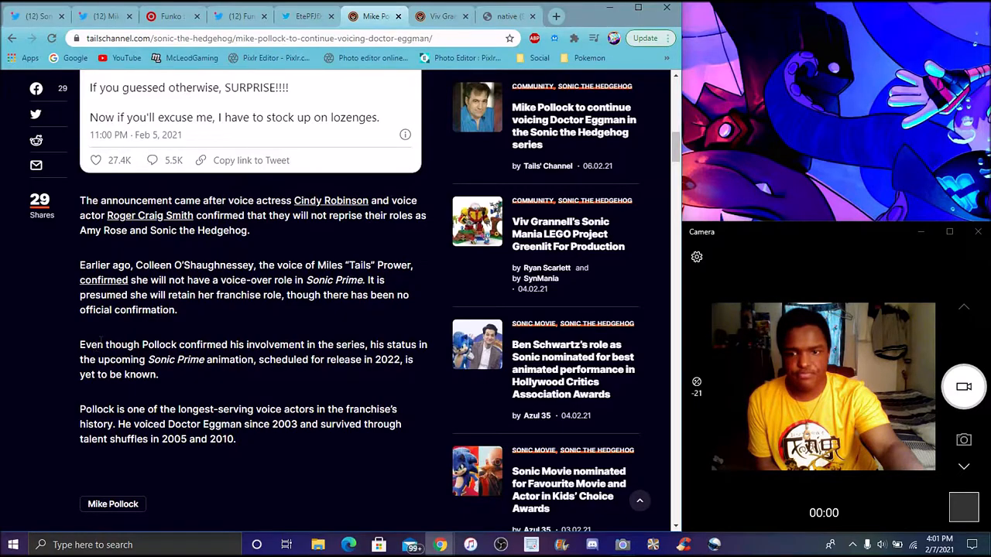
pyautogui.moveTo(268, 316)
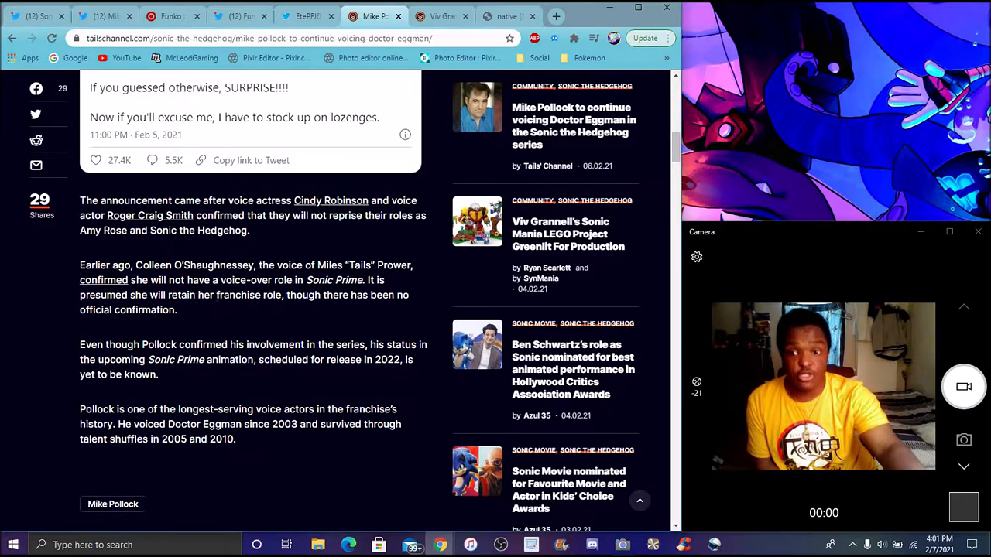
pyautogui.moveTo(353, 304)
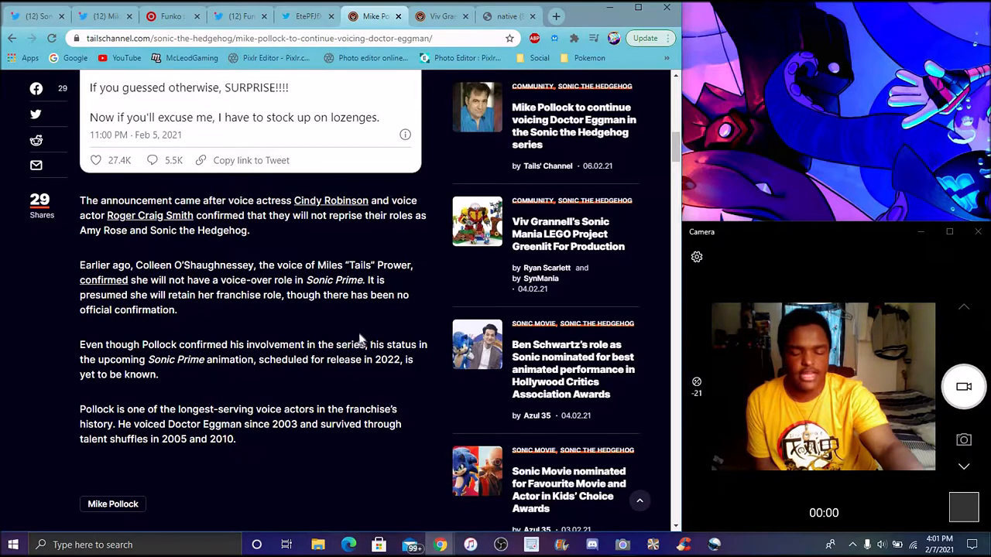
pyautogui.moveTo(322, 311)
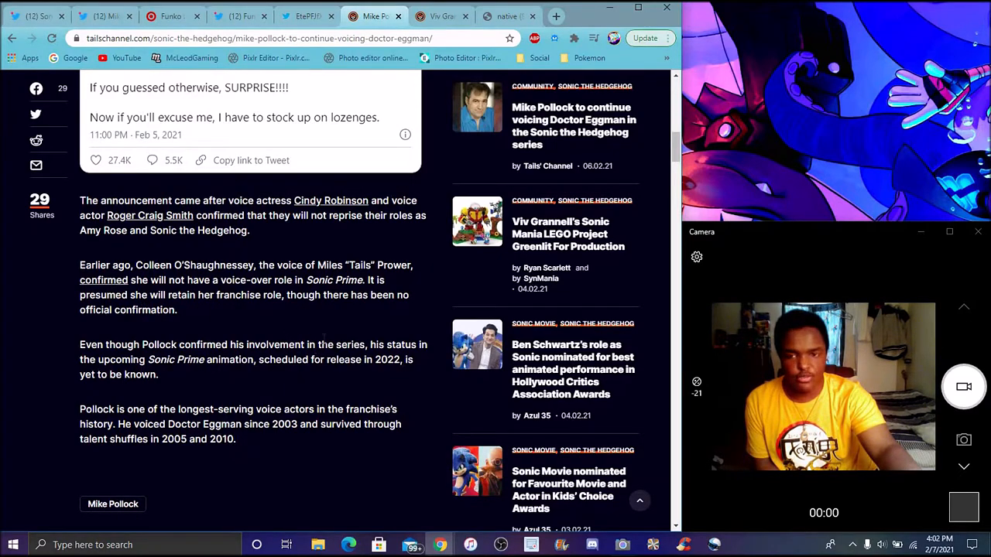
pyautogui.moveTo(224, 390)
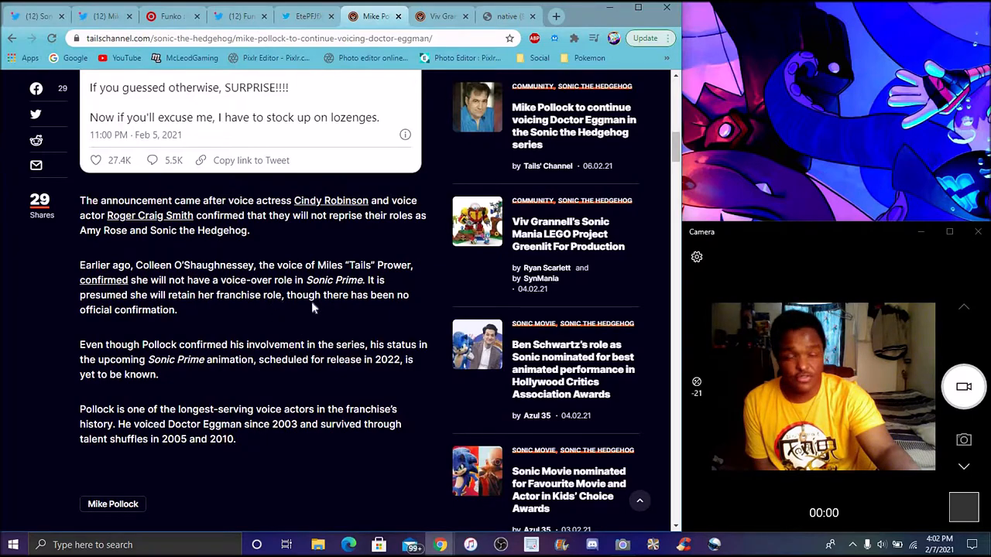
pyautogui.moveTo(275, 325)
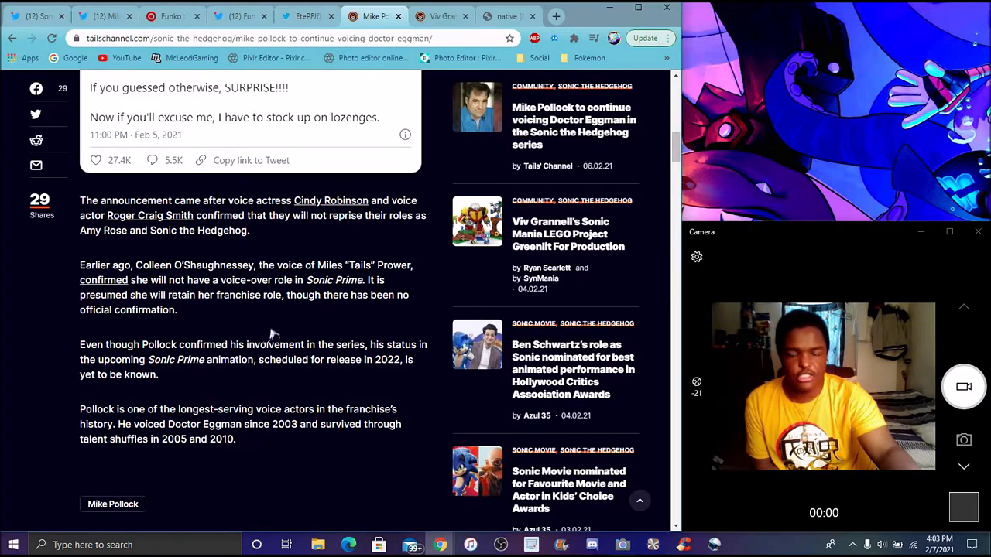
pyautogui.moveTo(403, 287)
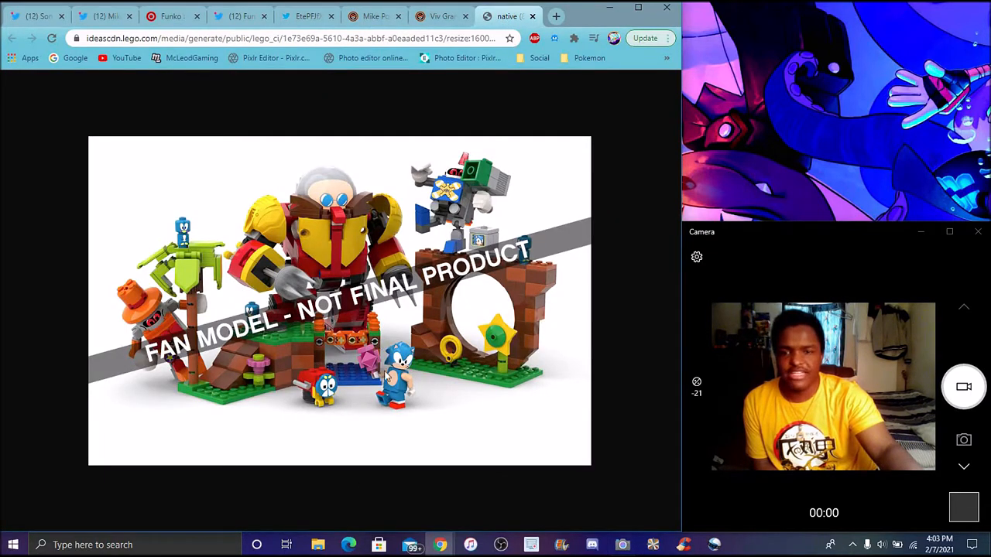
pyautogui.moveTo(463, 80)
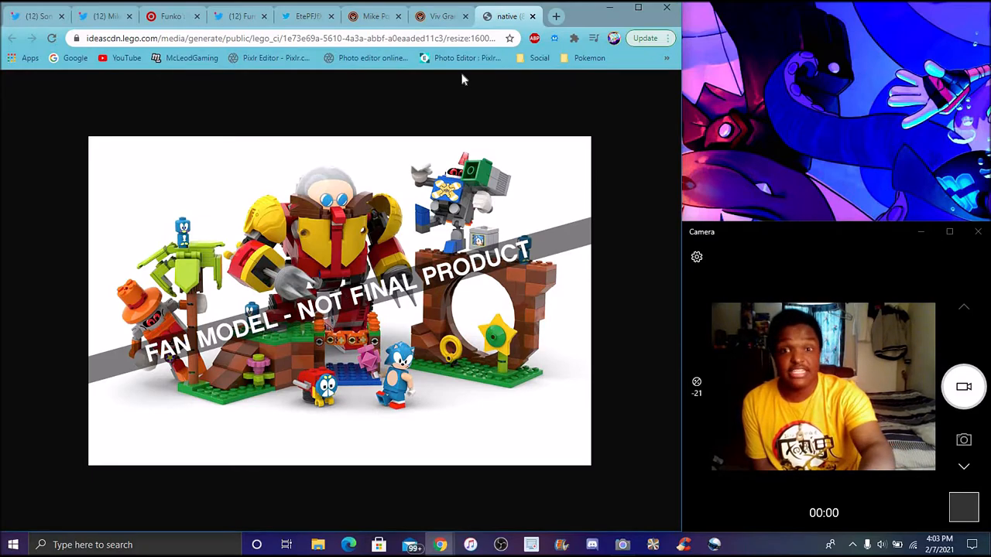
# Switch from the LEGO fan-model image to Viv Grannell's Sonic Mania LEGO greenlit article.
pyautogui.click(440, 15)
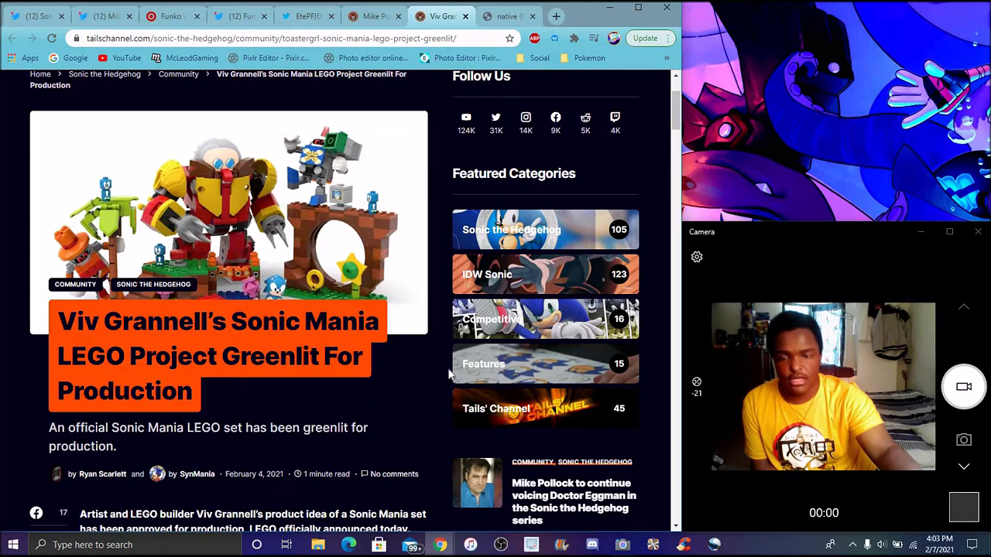
# Read the LEGO article past the fan-model image to Grannell's quote and Sonic's tweet.
pyautogui.scroll(-3)
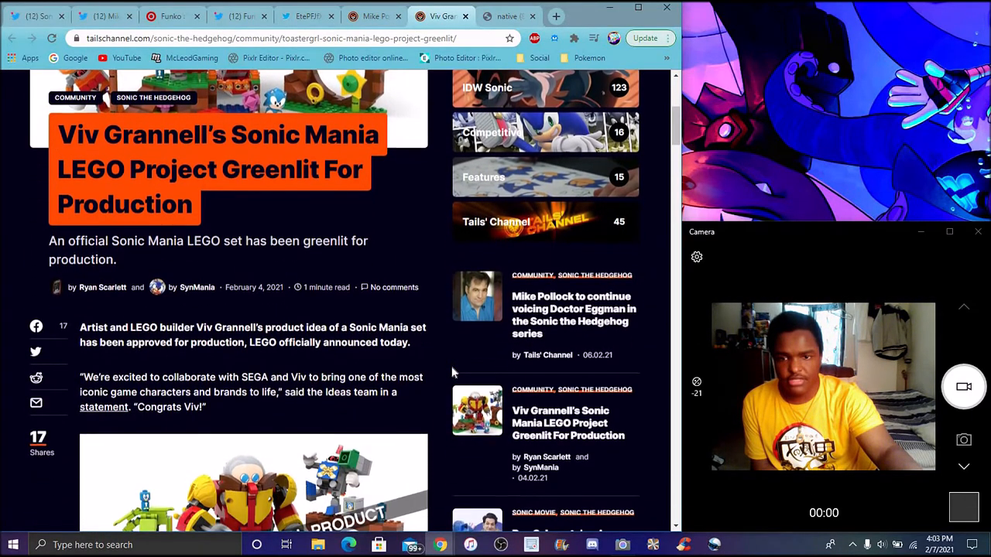
pyautogui.scroll(-3)
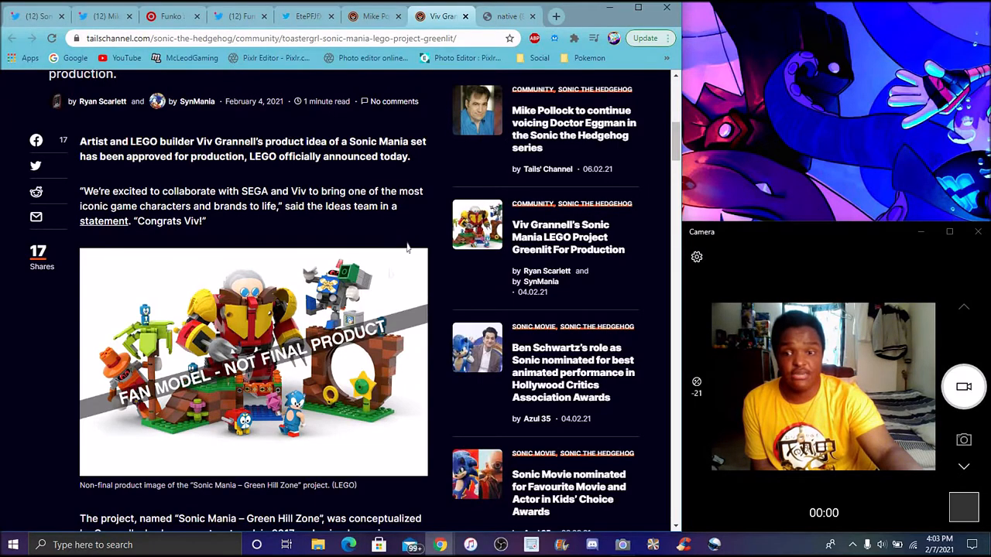
pyautogui.moveTo(441, 243)
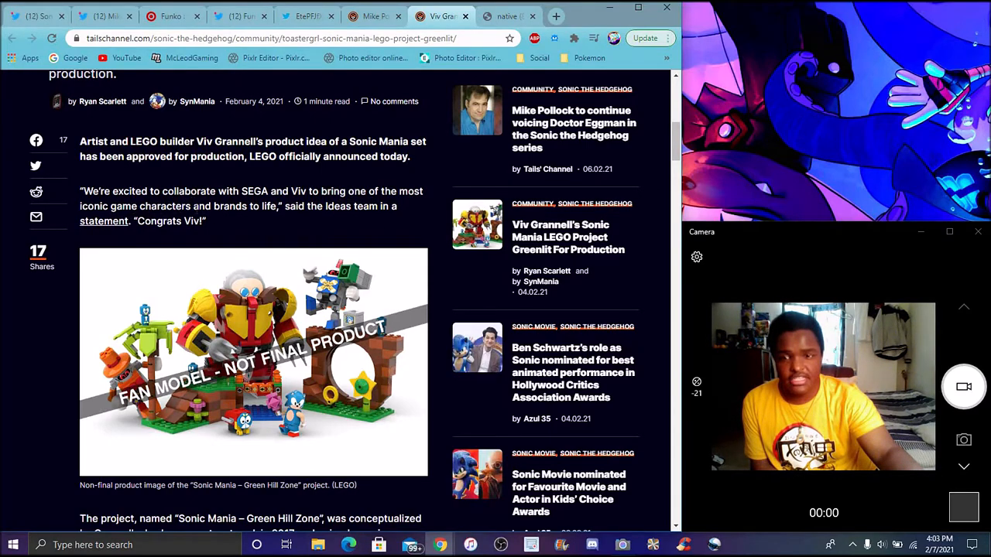
pyautogui.scroll(-3)
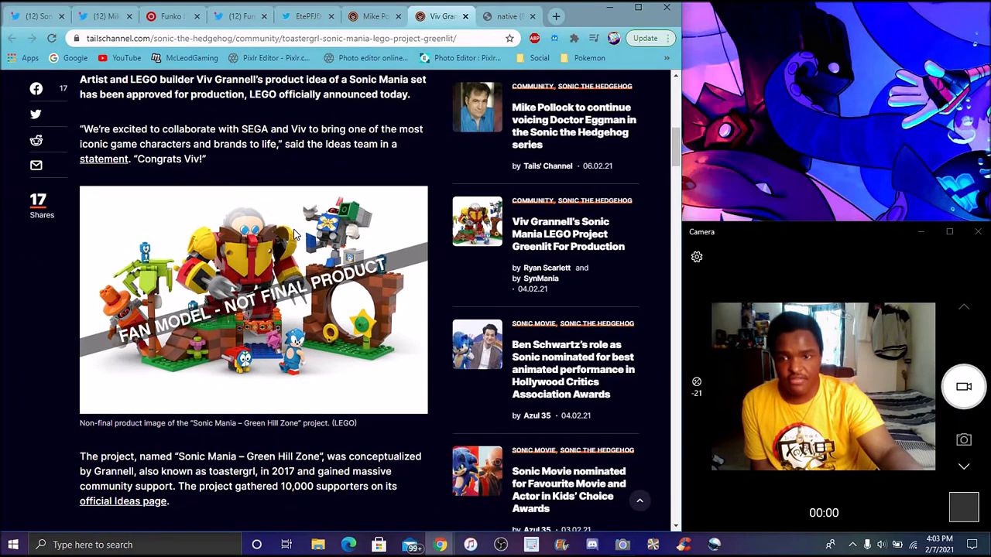
pyautogui.scroll(-3)
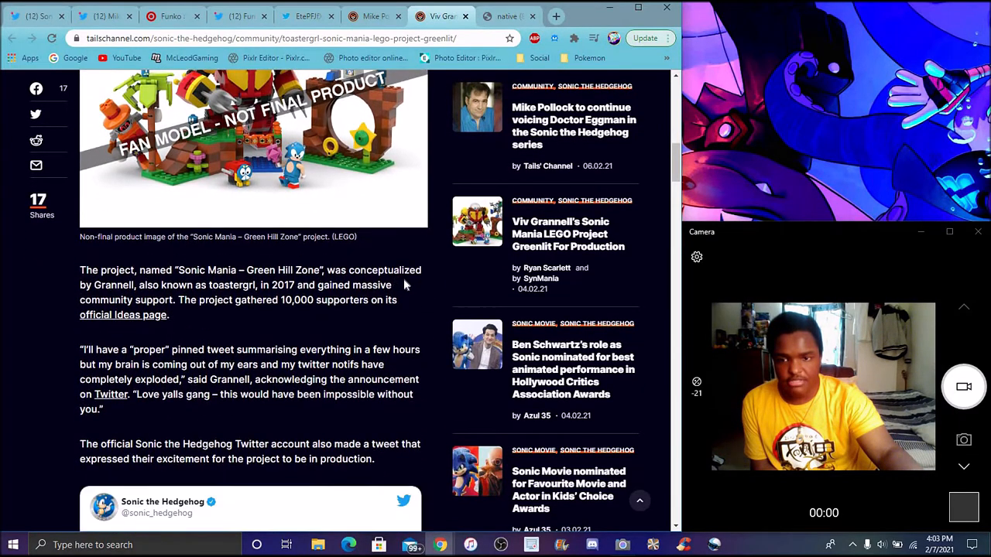
pyautogui.scroll(-3)
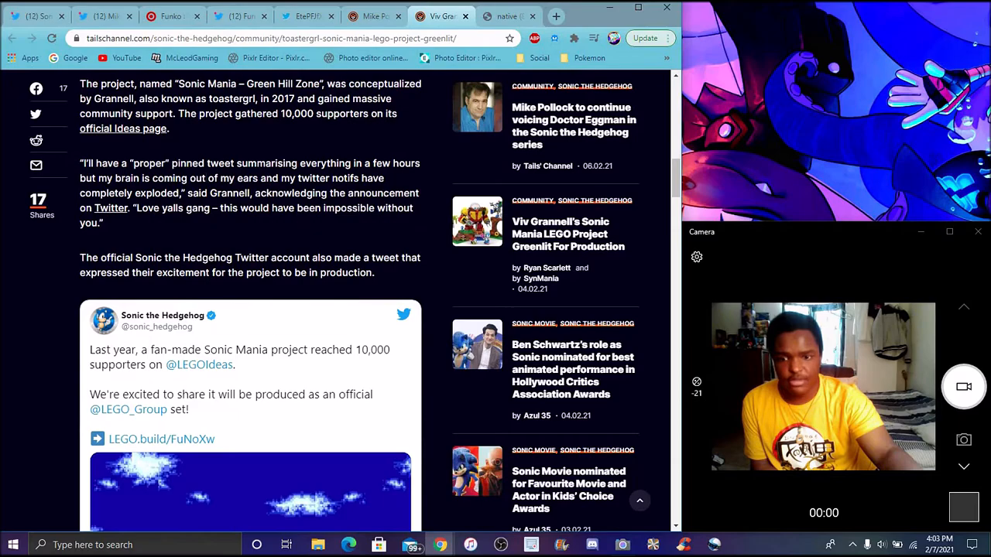
pyautogui.scroll(-3)
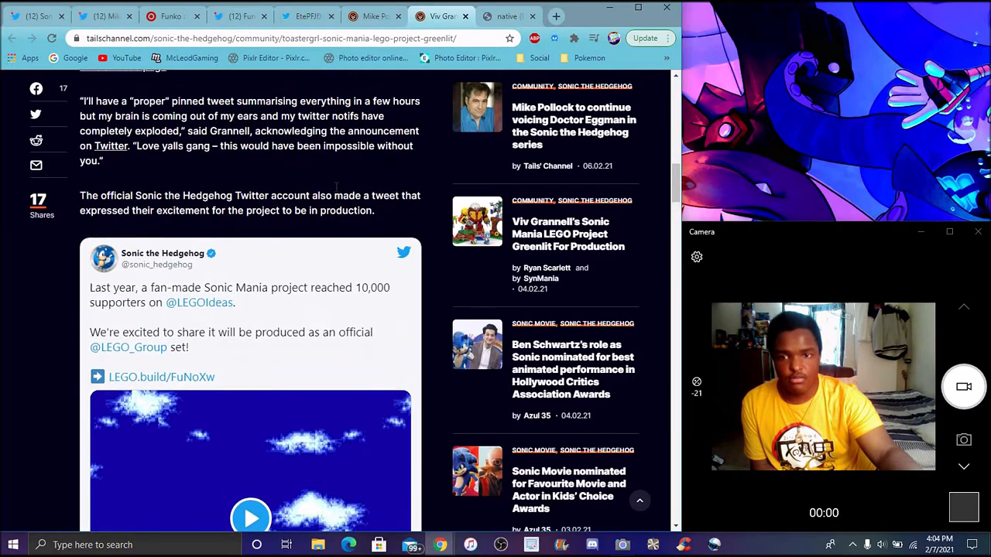
pyautogui.scroll(3)
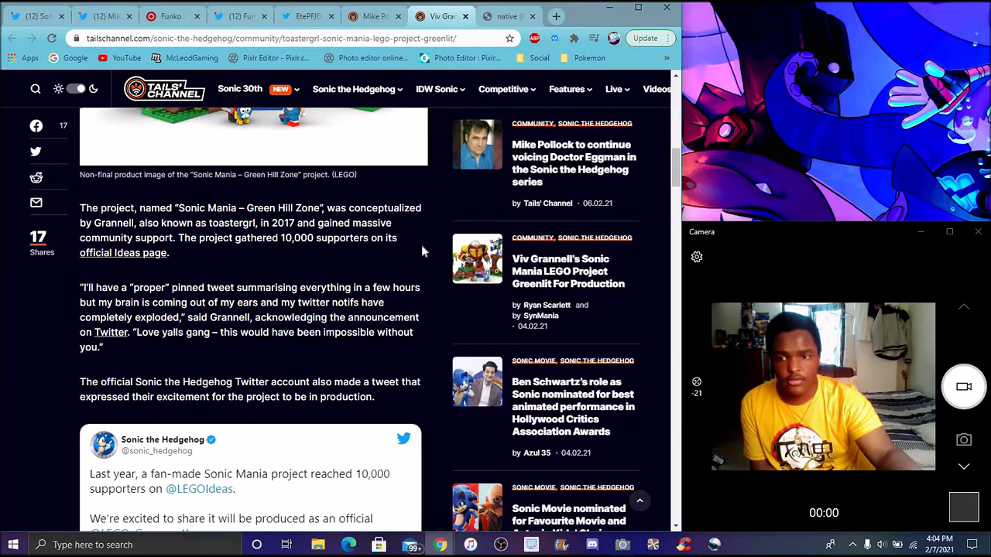
# Read the LEGO article to its end, noting no pricing or release date yet.
pyautogui.scroll(-3)
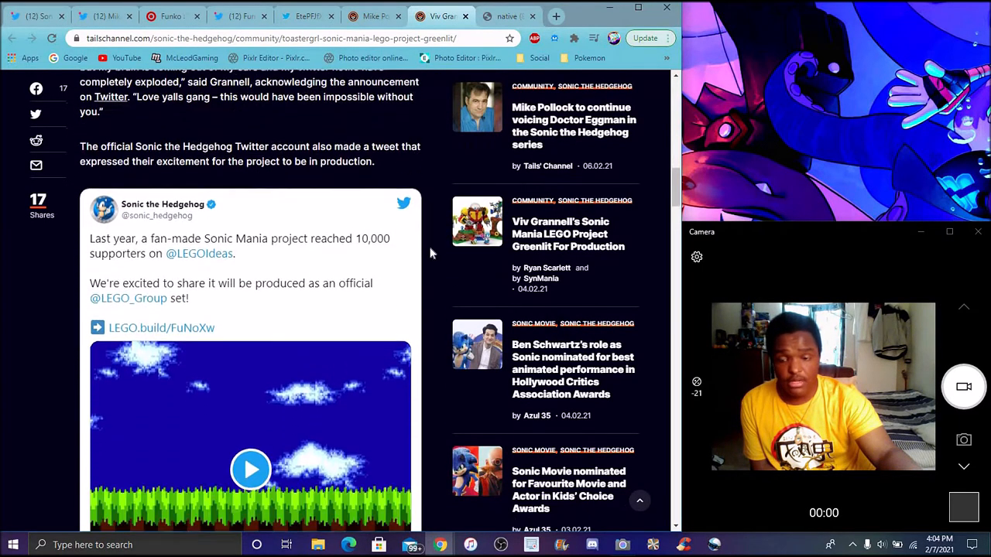
pyautogui.scroll(-3)
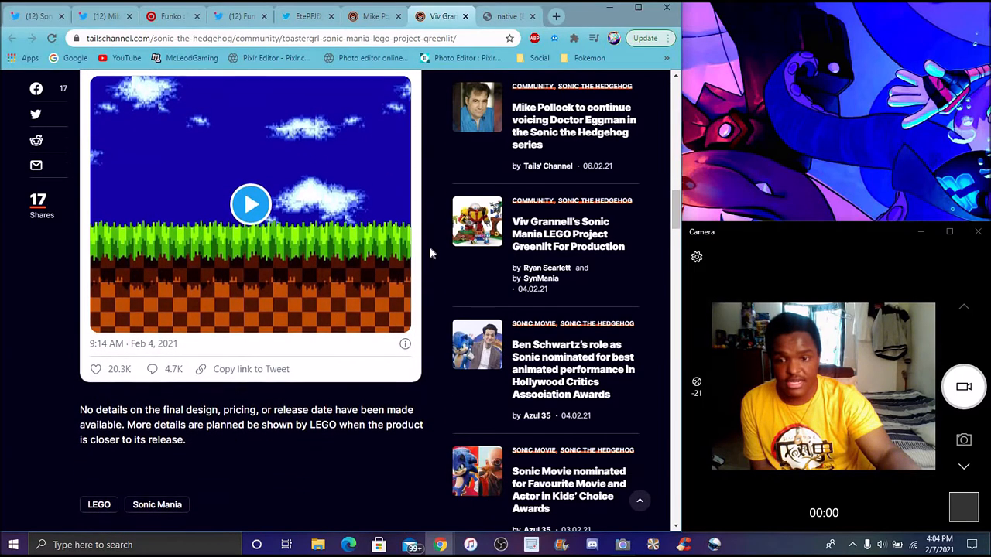
pyautogui.scroll(-3)
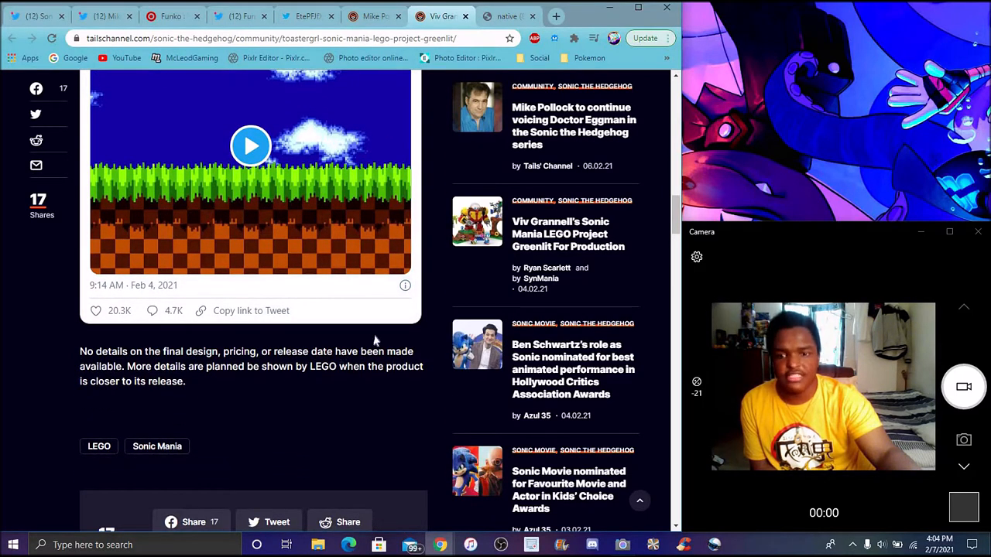
pyautogui.scroll(3)
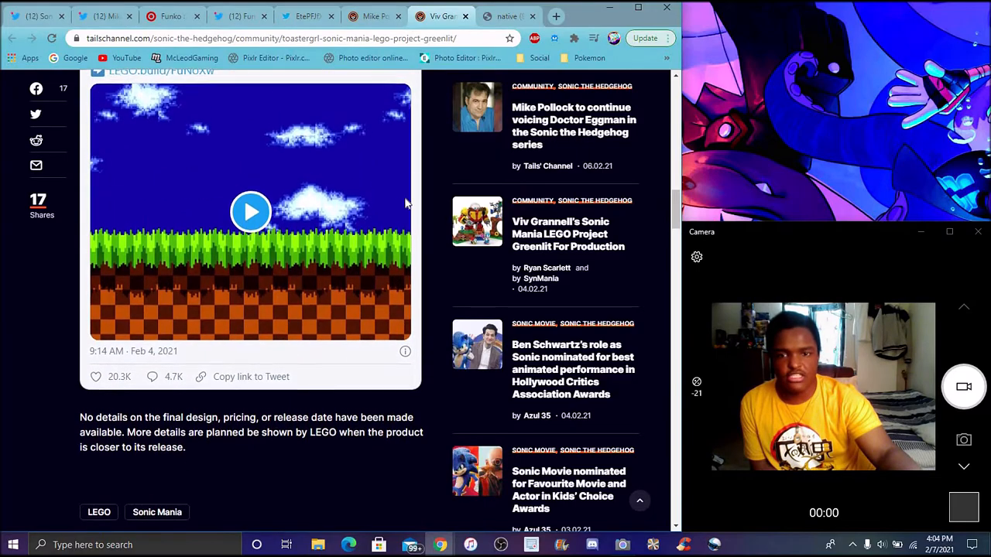
pyautogui.scroll(3)
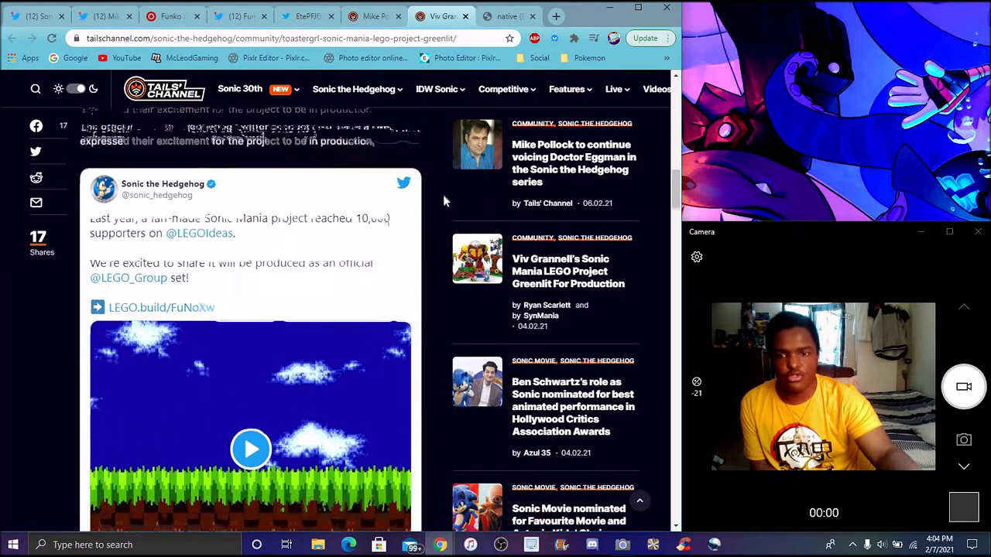
pyautogui.scroll(3)
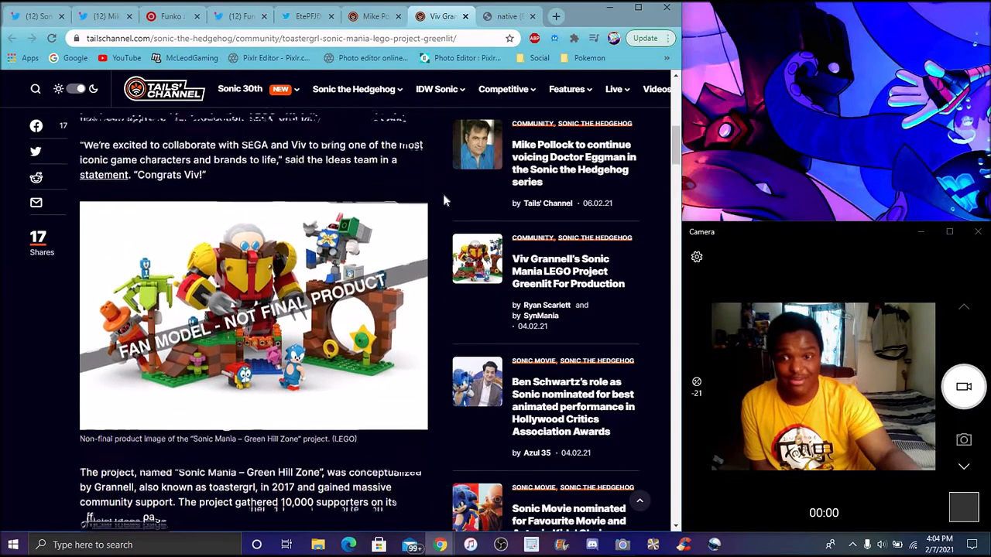
# View the flocked Funko Tails image, then return to the Mike Pollock article.
pyautogui.scroll(-3)
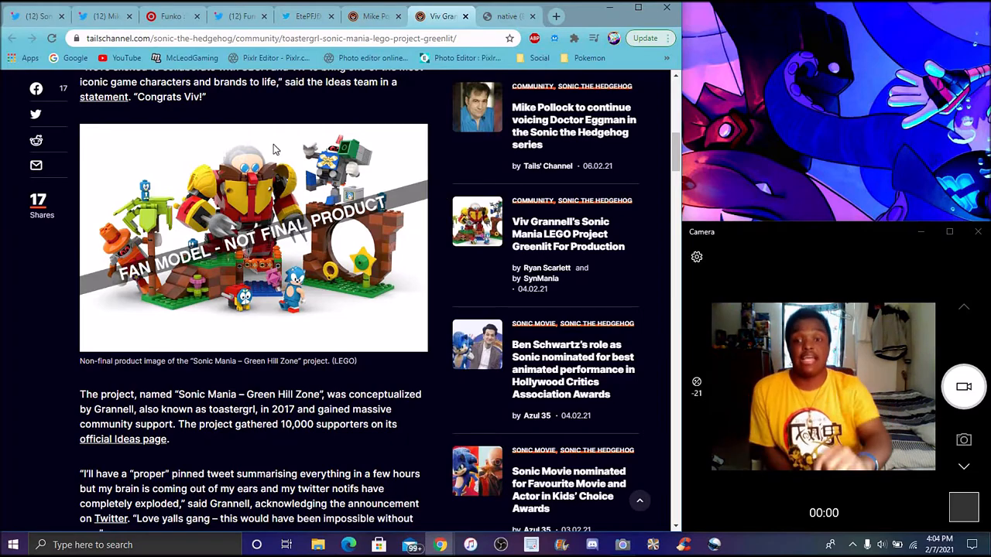
pyautogui.click(302, 15)
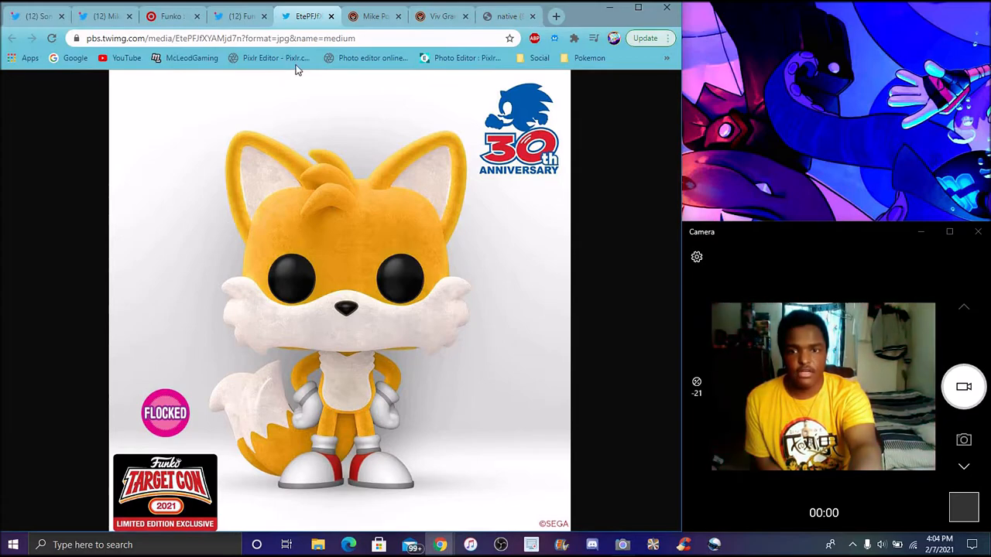
pyautogui.click(373, 16)
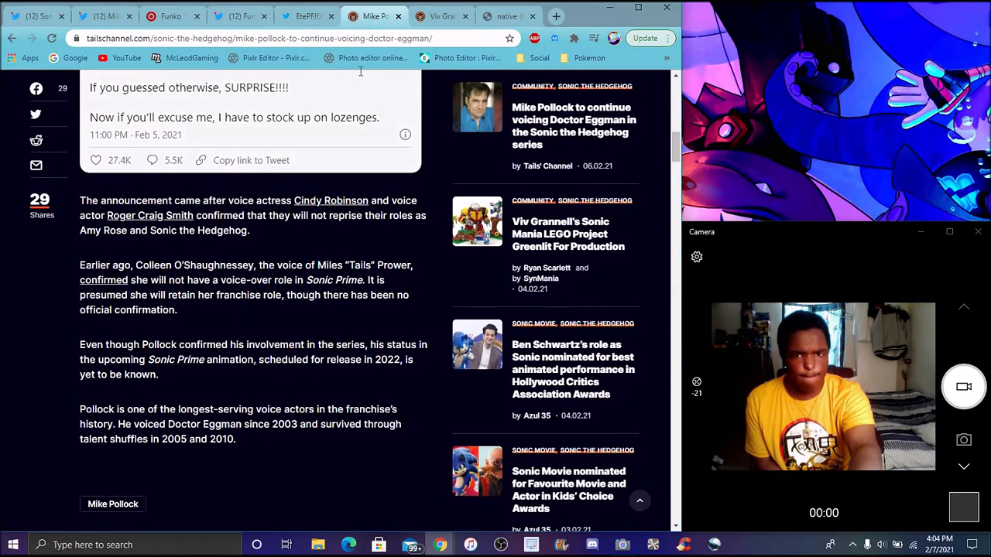